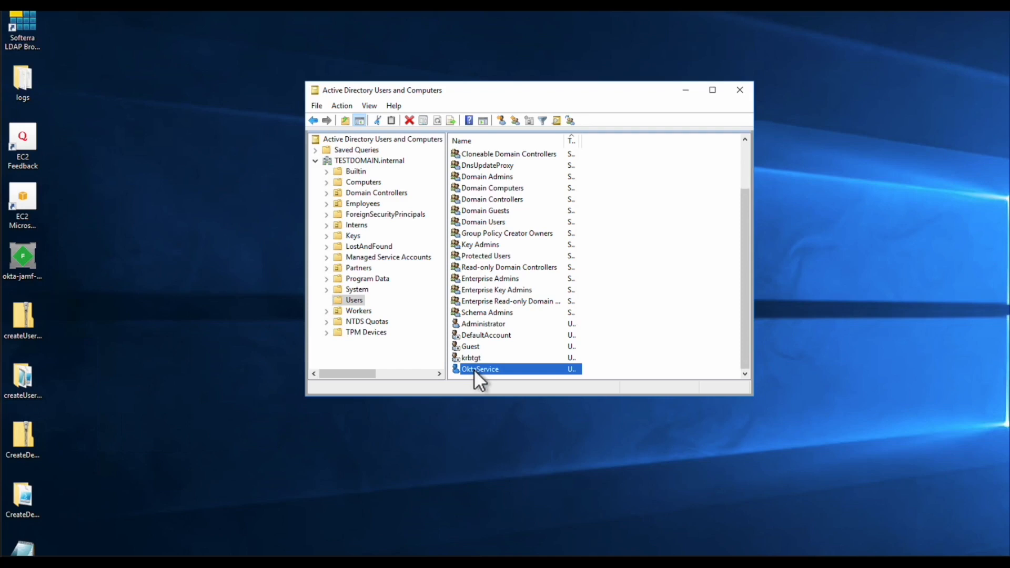
Step: Open the OktaService account's Properties from its right-click menu
right_click(480, 368)
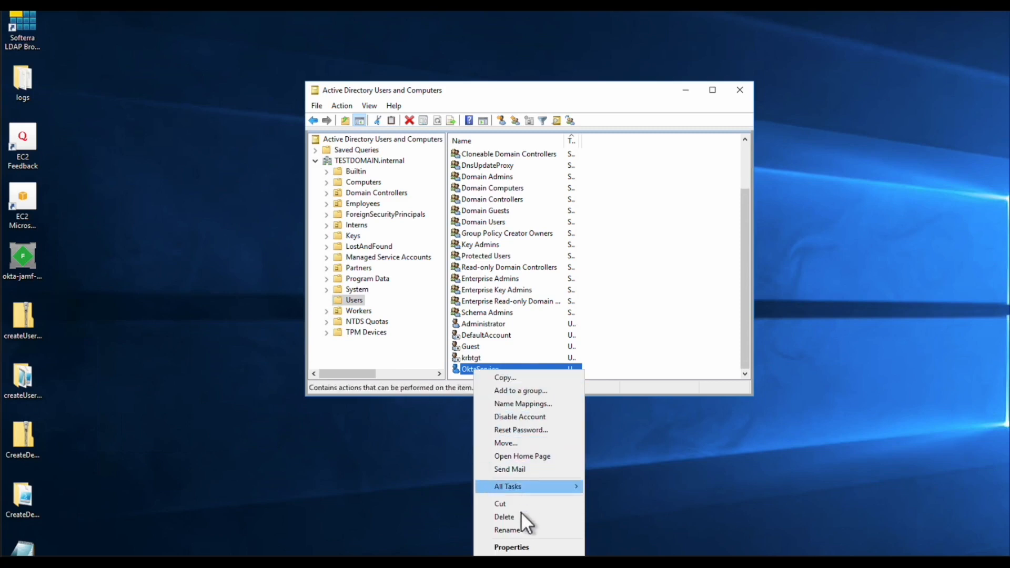
mouse_move(511, 547)
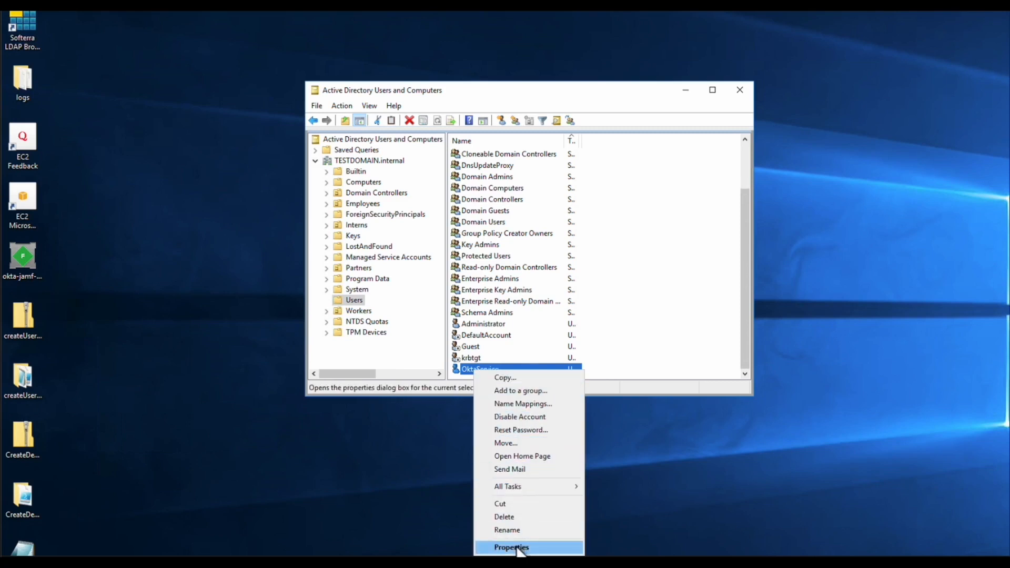
click(511, 548)
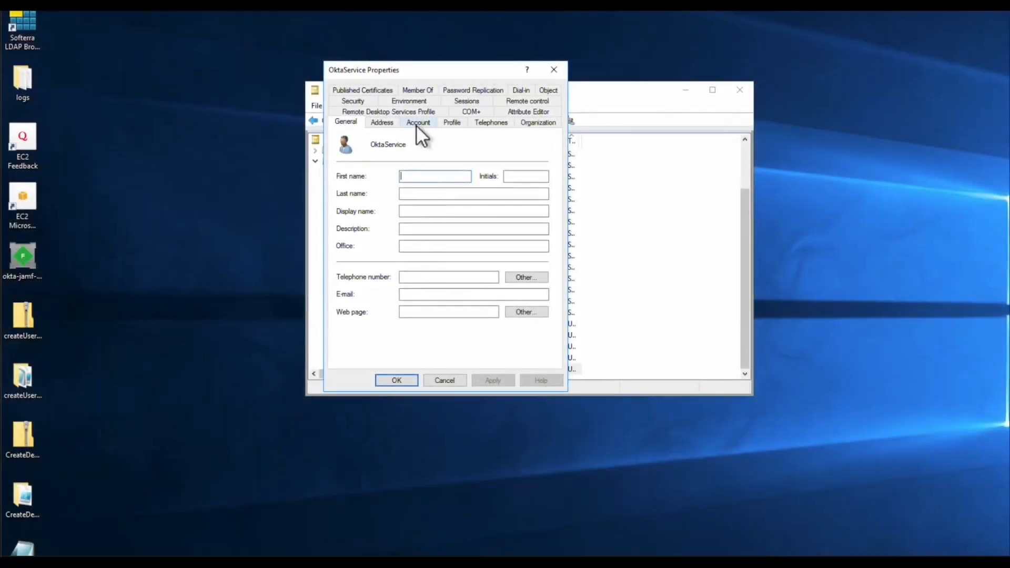
Step: On the Account tab, enable Kerberos AES 256 bit encryption support and save
click(417, 122)
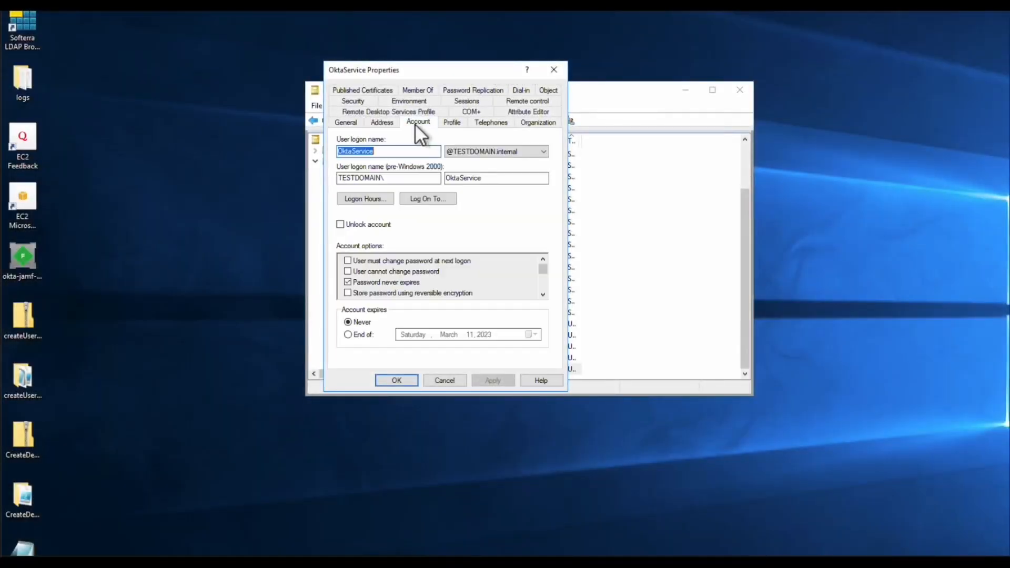
mouse_move(543, 274)
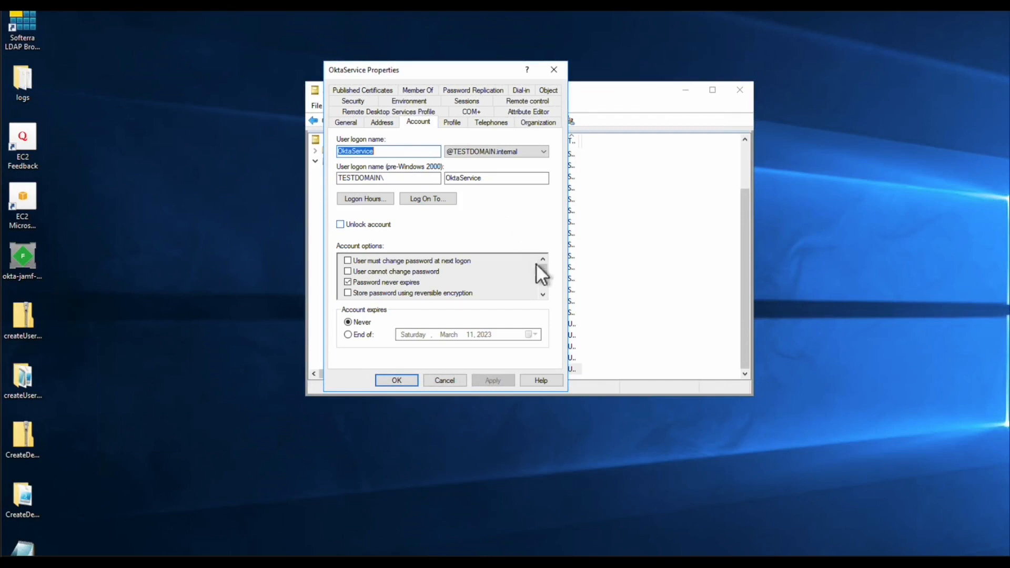
scroll(down, 3)
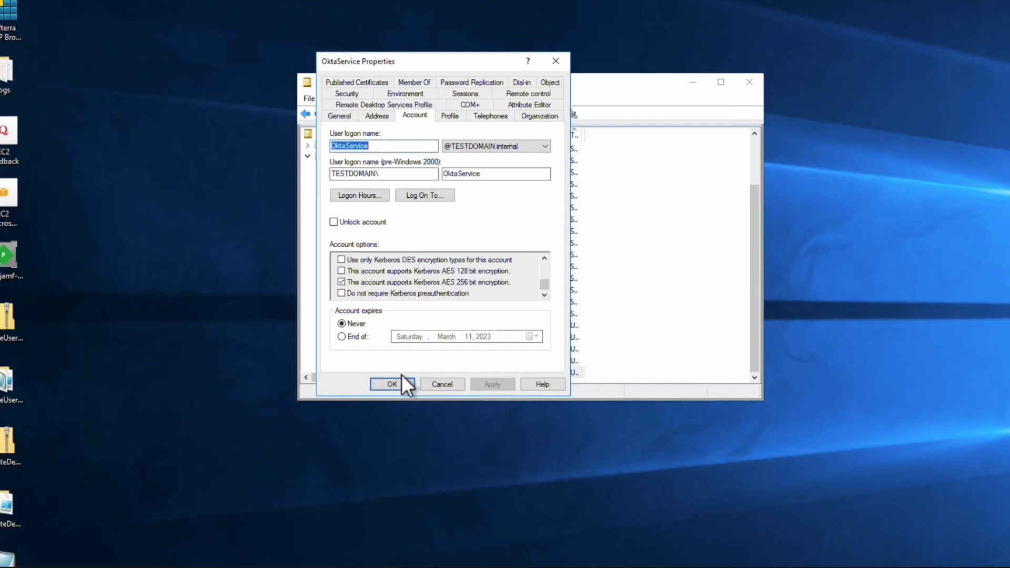
click(390, 384)
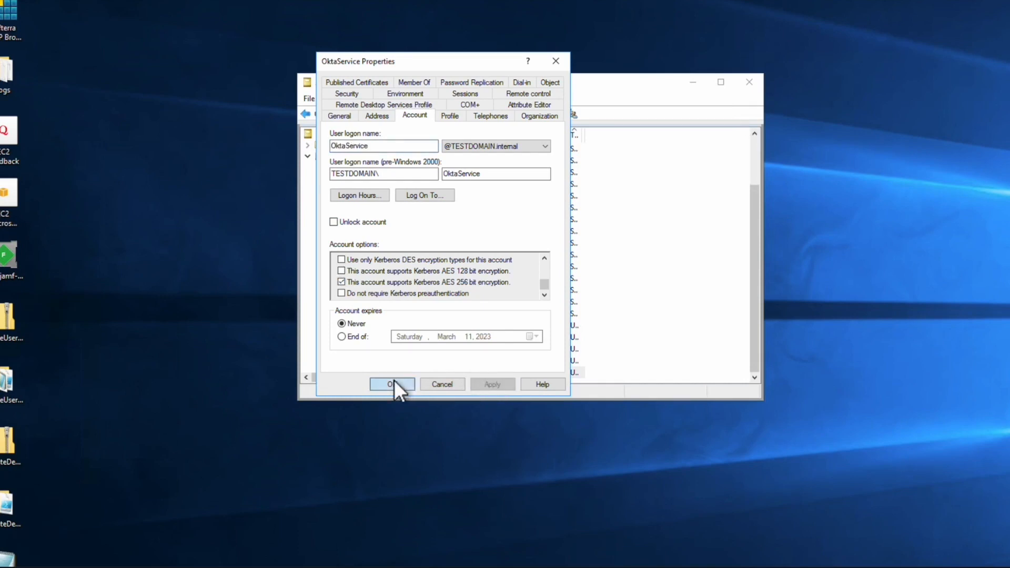
click(392, 384)
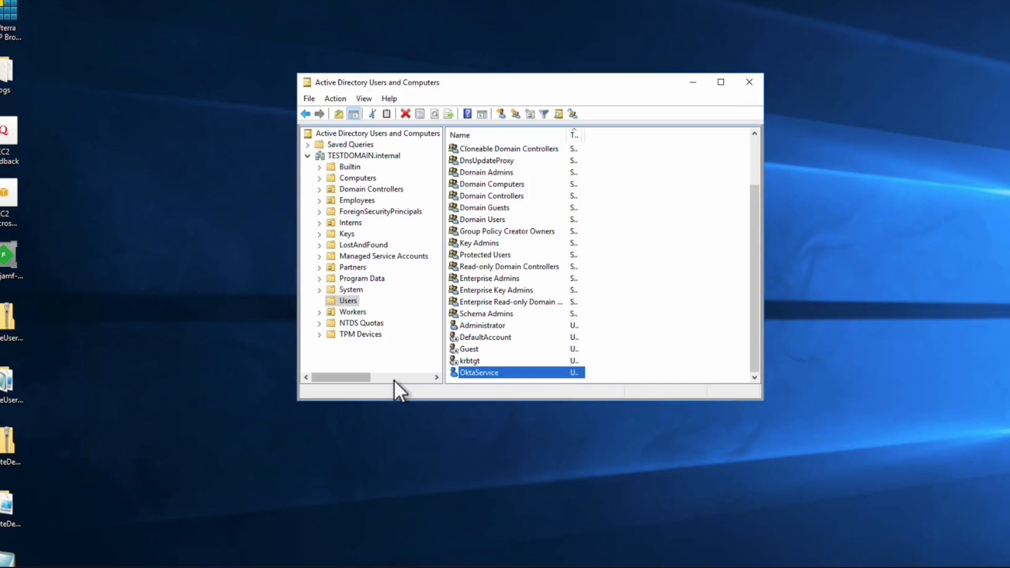